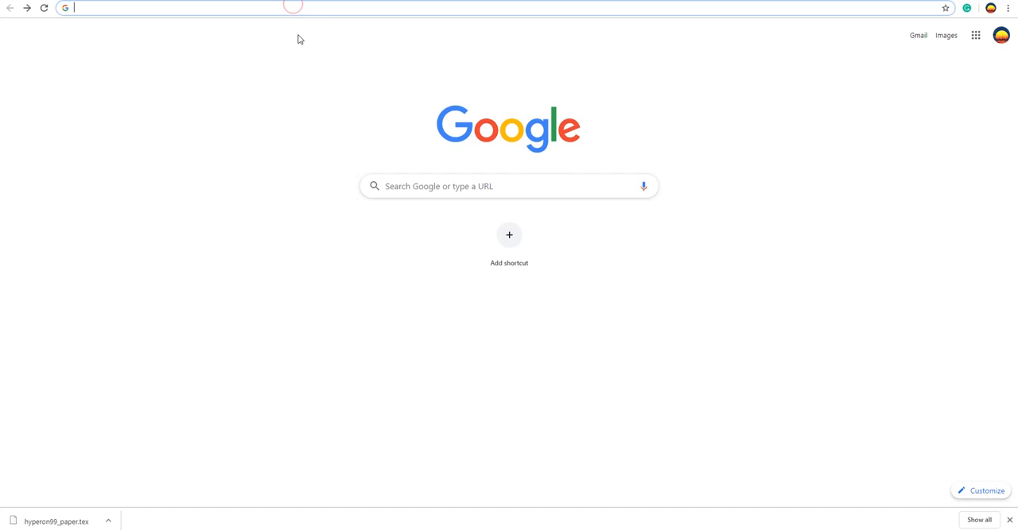
Go to overleaf.com/project and open the Basic Concepts LaTex project
{"action": "type", "text": "overleaf.com/project"}
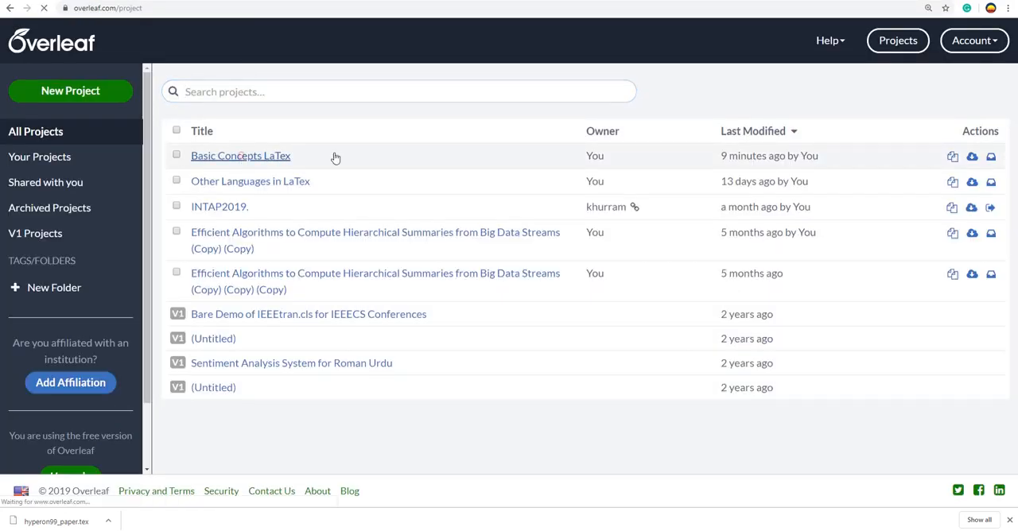
{"action": "left_click", "coordinate": [240, 155]}
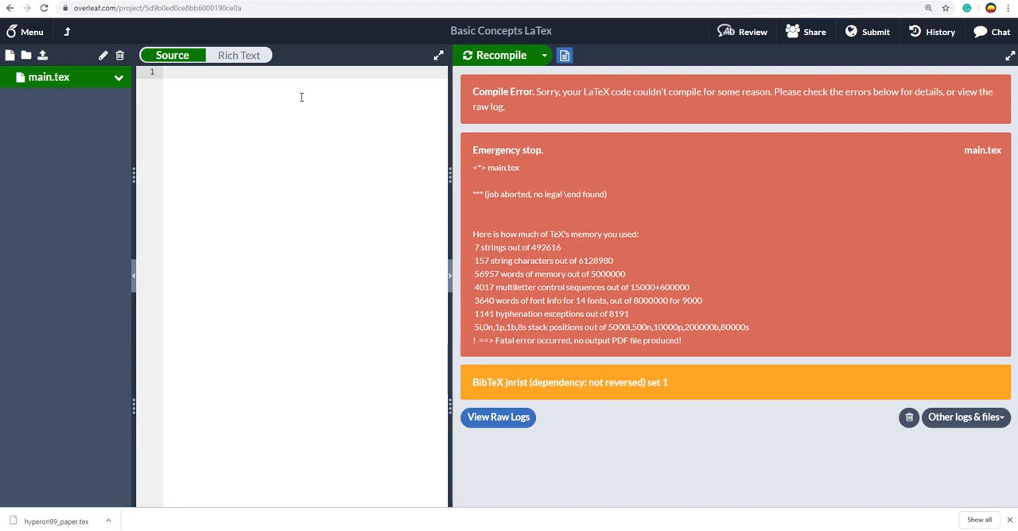
Write the preamble \documentclass{article} and \usepackage{paracol}, then an empty document environment
{"action": "type", "text": "\\documentclass[]{"}
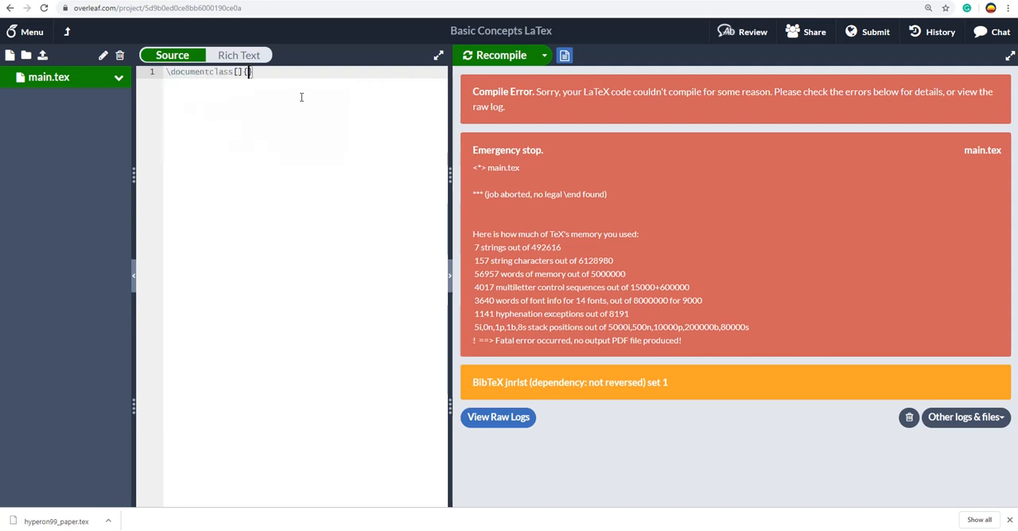
{"action": "type", "text": "arti"}
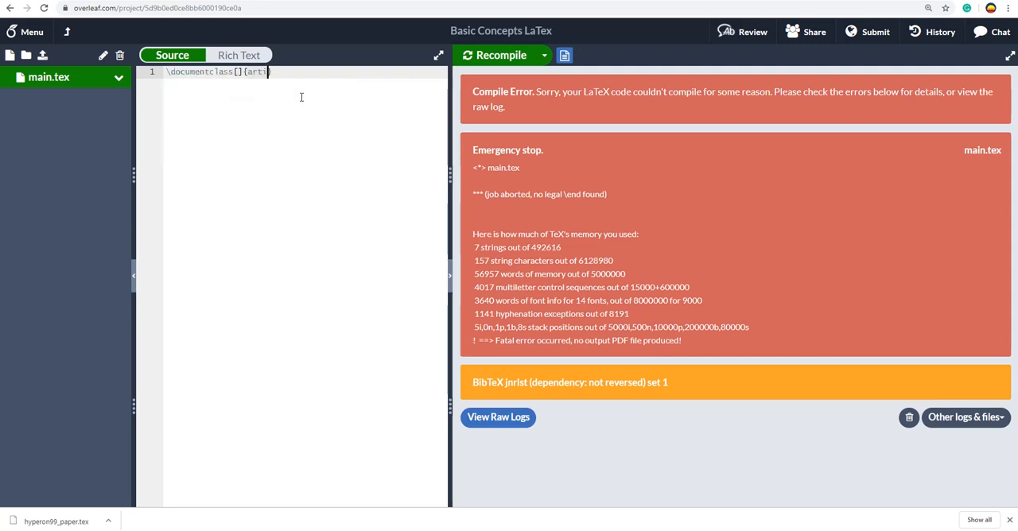
{"action": "type", "text": "cle}"}
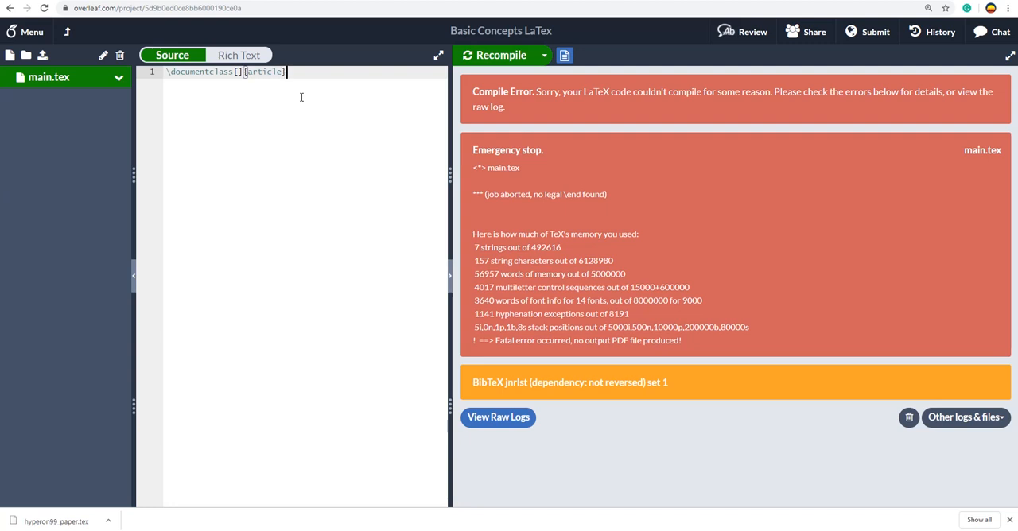
{"action": "key", "text": "enter"}
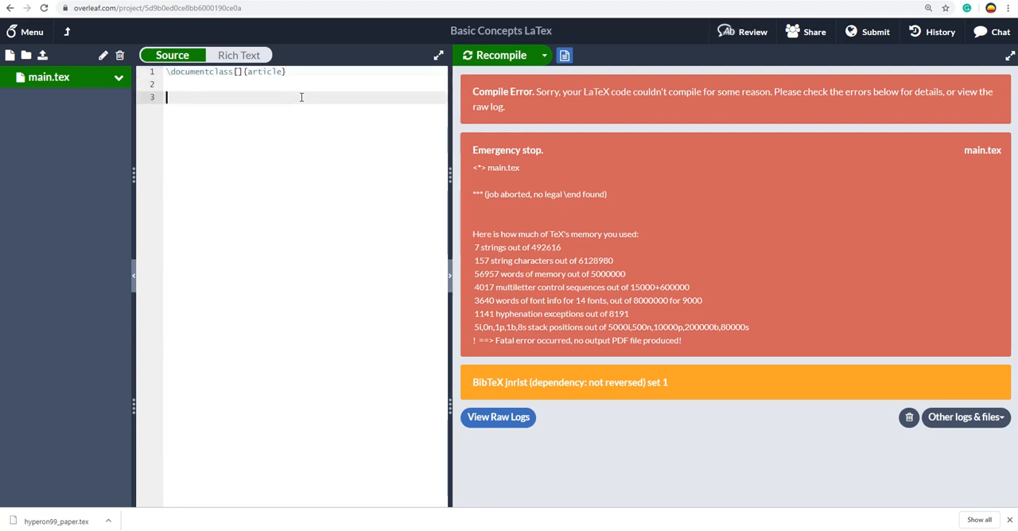
{"action": "type", "text": "\\usepackage{"}
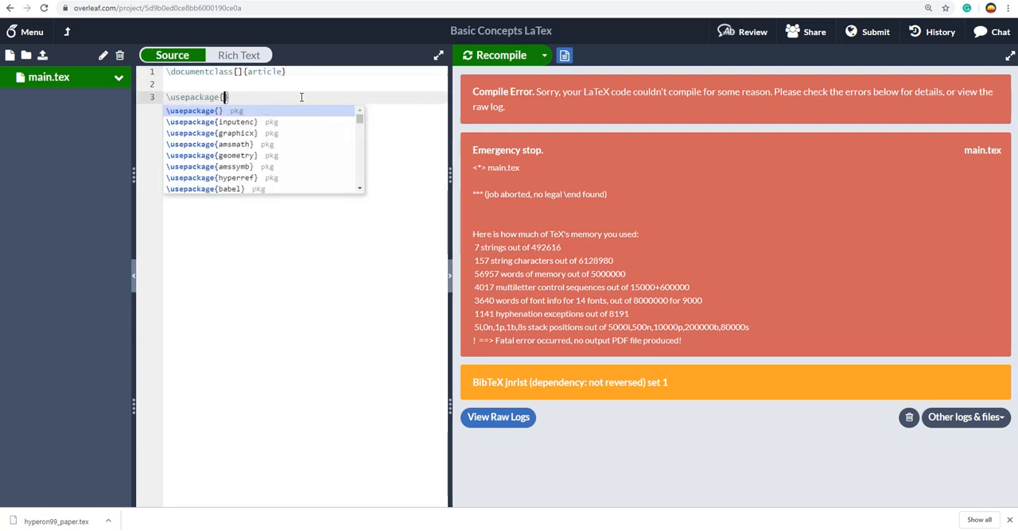
{"action": "type", "text": "para"}
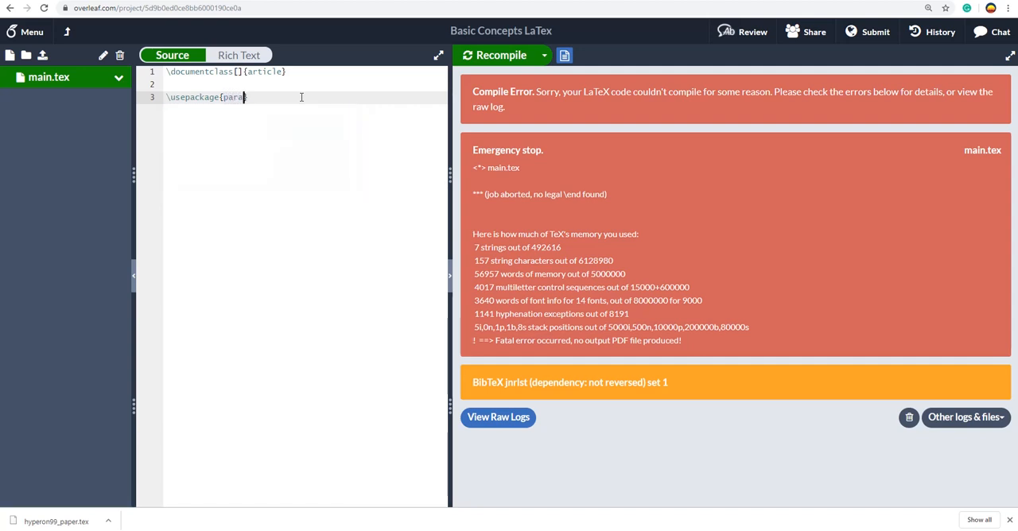
{"action": "type", "text": "col}"}
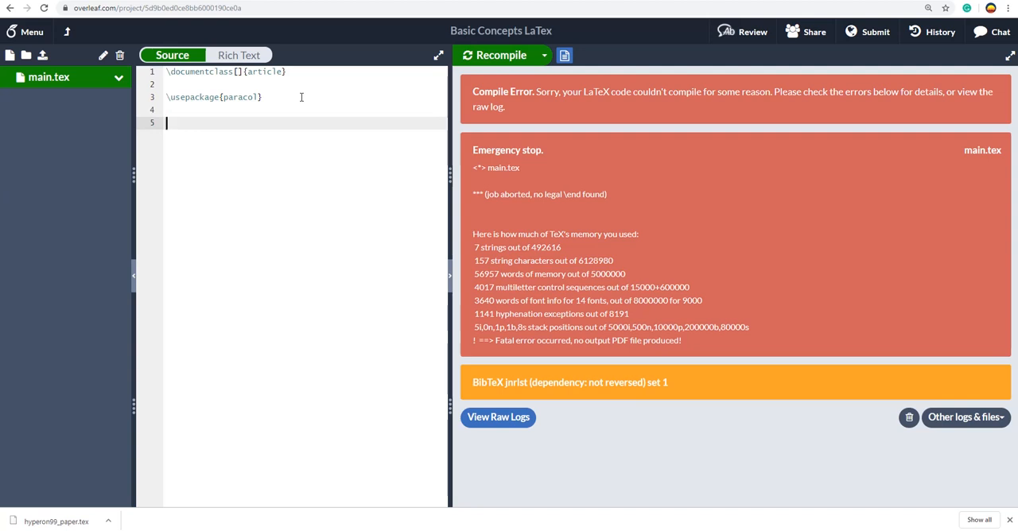
{"action": "type", "text": "\\begin{document"}
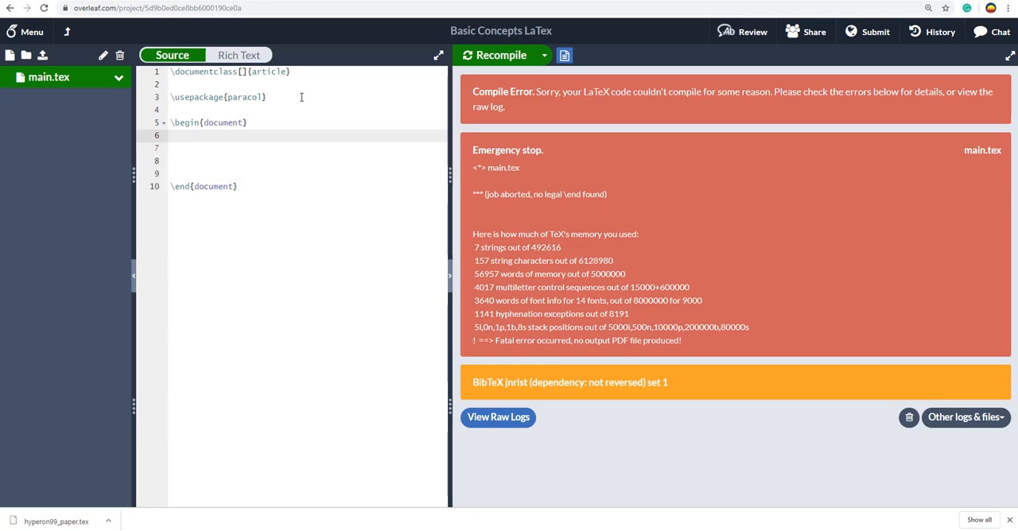
Add the title 'Two Columns with One Column Blank', fixing the misspelled 'Columns'
{"action": "type", "text": "\\"}
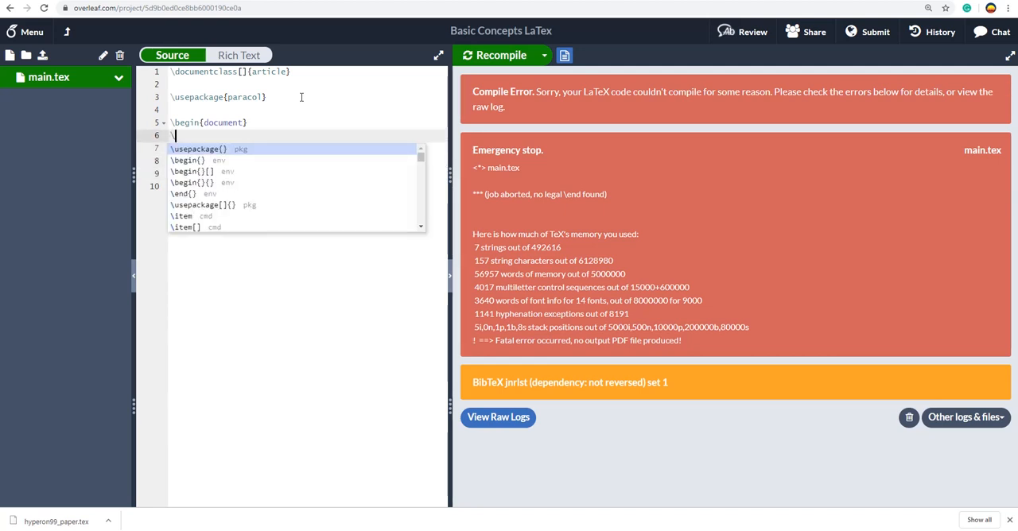
{"action": "type", "text": "title{T"}
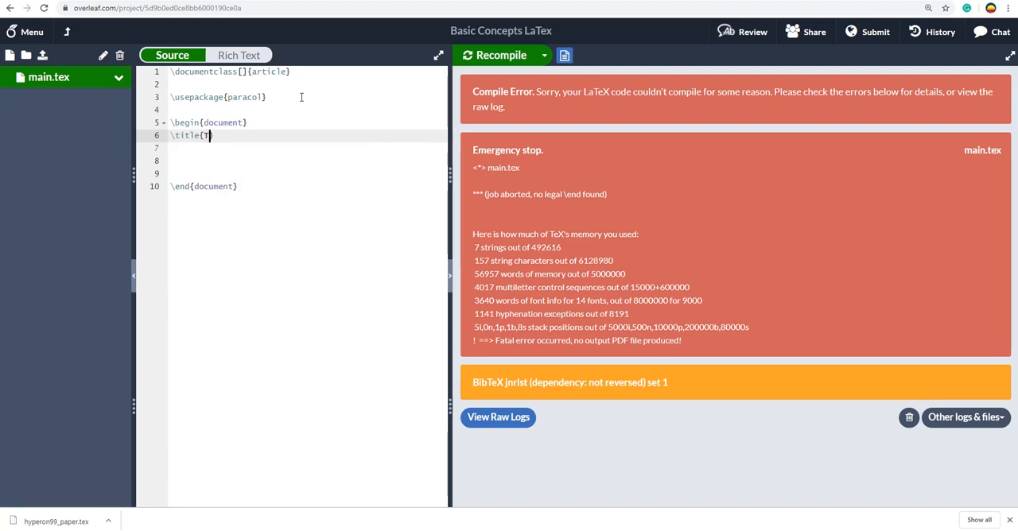
{"action": "type", "text": "wo Colu"}
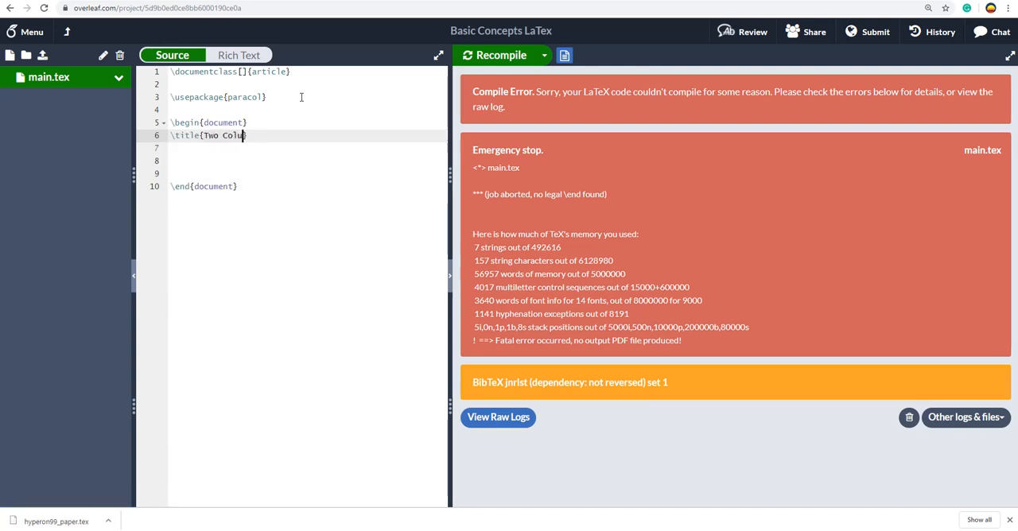
{"action": "type", "text": "ns with One Co"}
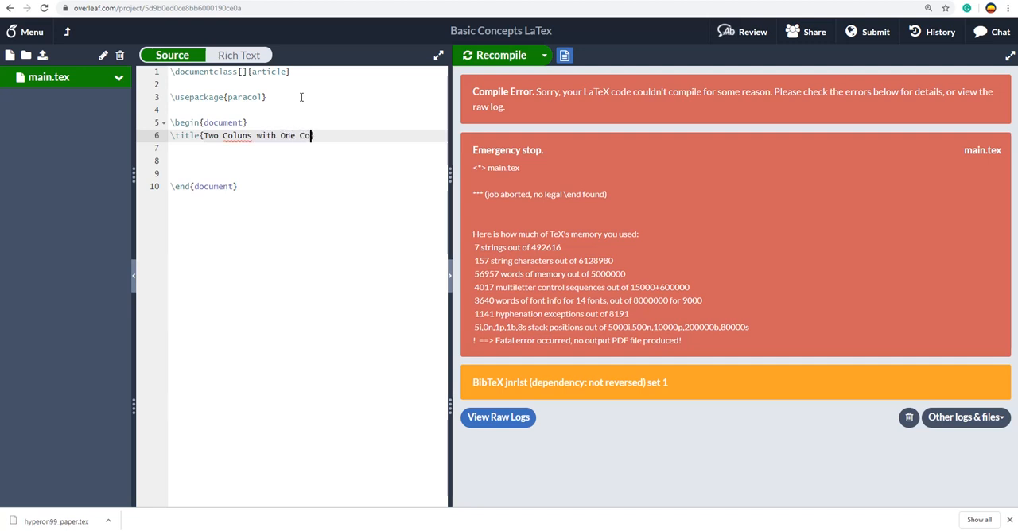
{"action": "type", "text": "umn}"}
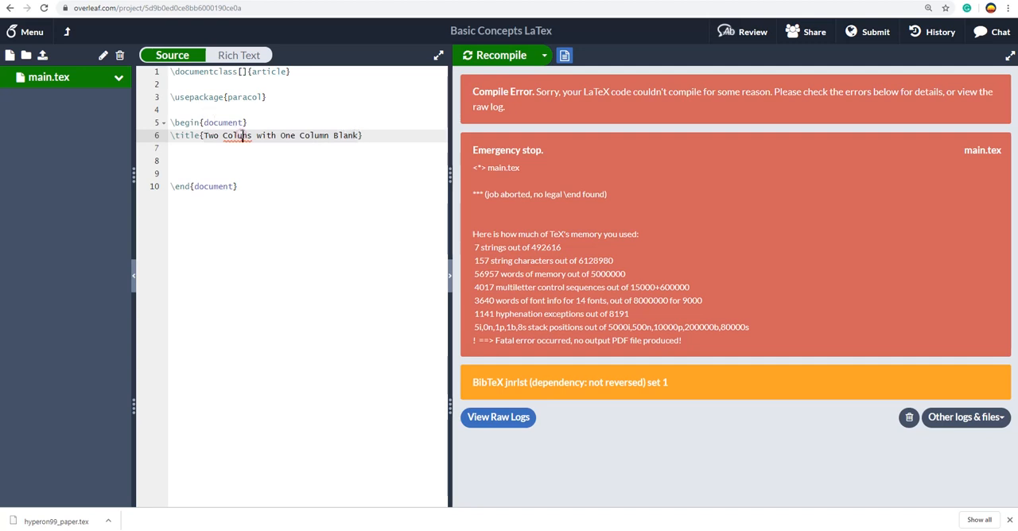
{"action": "left_click", "coordinate": [367, 135]}
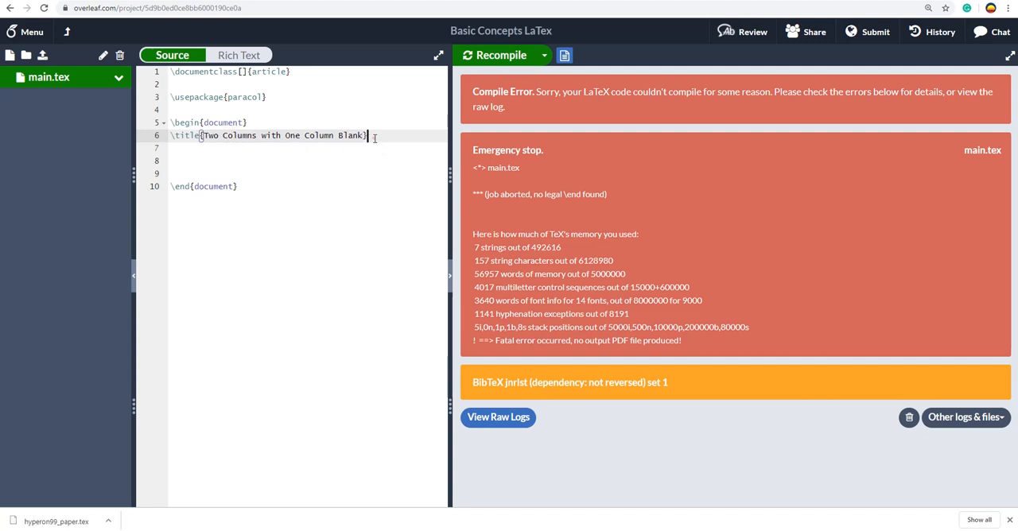
Add the author 'Technology Run' and a \maketitle command
{"action": "type", "text": "\\au"}
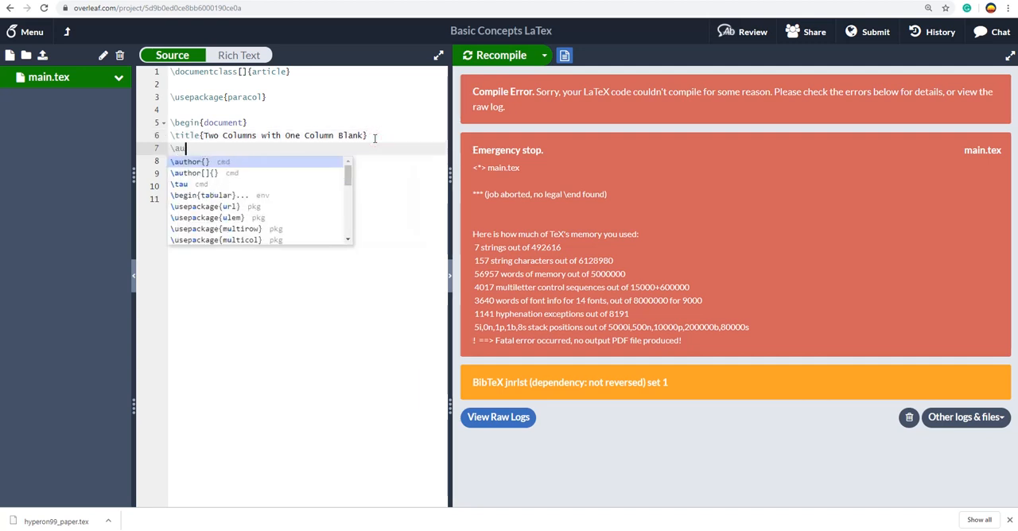
{"action": "type", "text": "Technology Run}"}
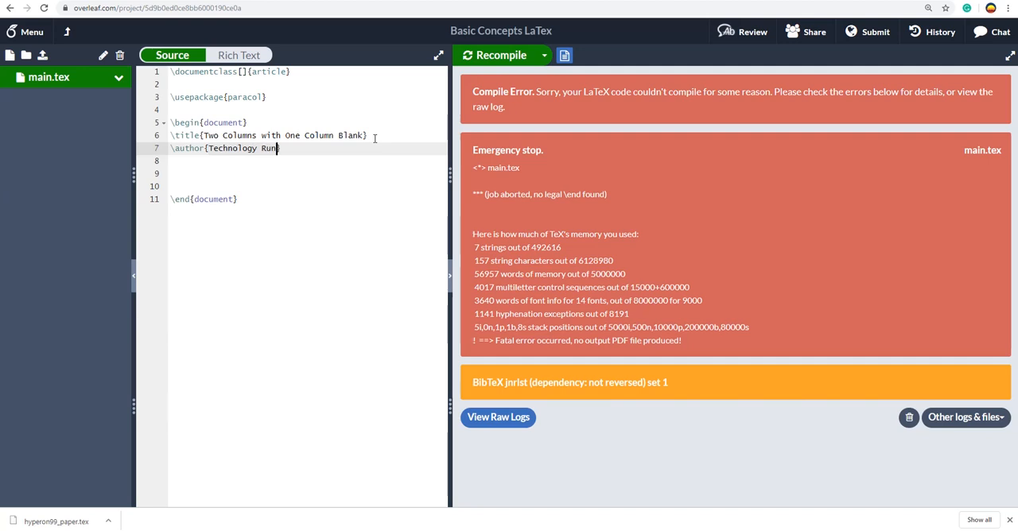
{"action": "type", "text": "\\"}
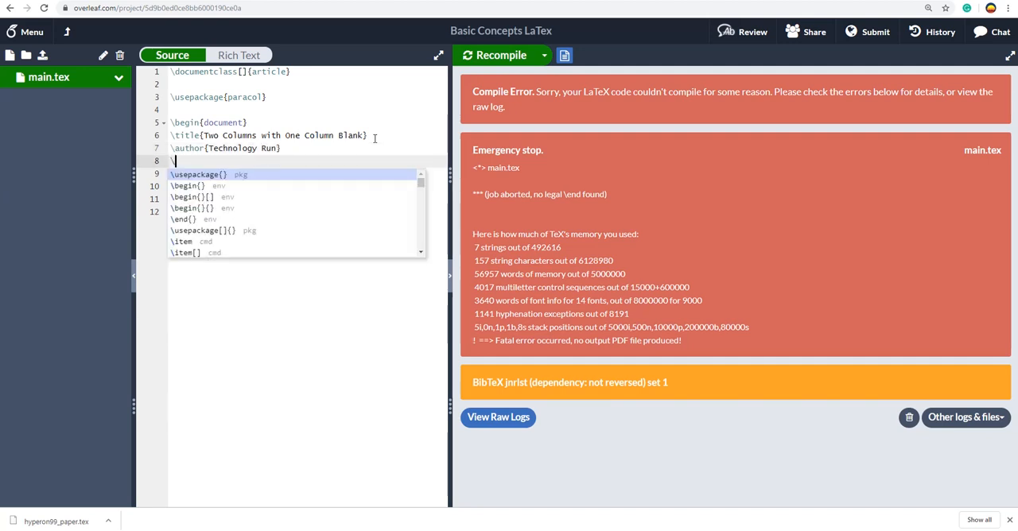
{"action": "type", "text": "maketitle"}
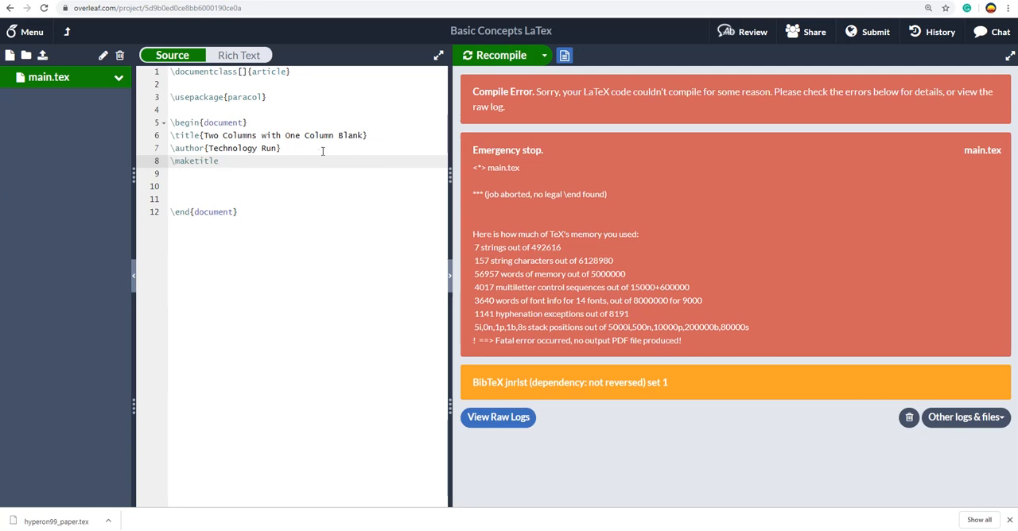
{"action": "double_click", "coordinate": [244, 97]}
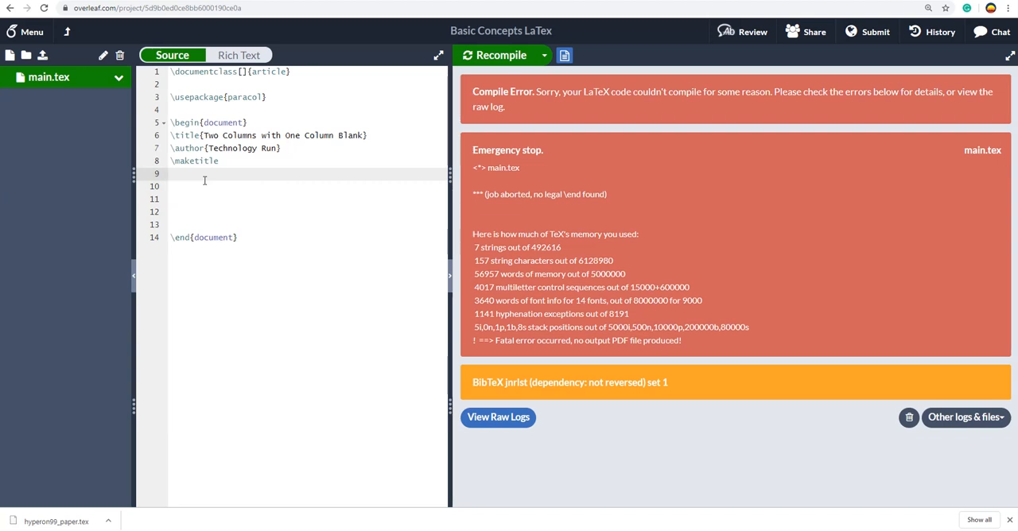
Below \maketitle, add \begin{paracol}{2} and its matching \end{paracol}
{"action": "key", "text": "enter"}
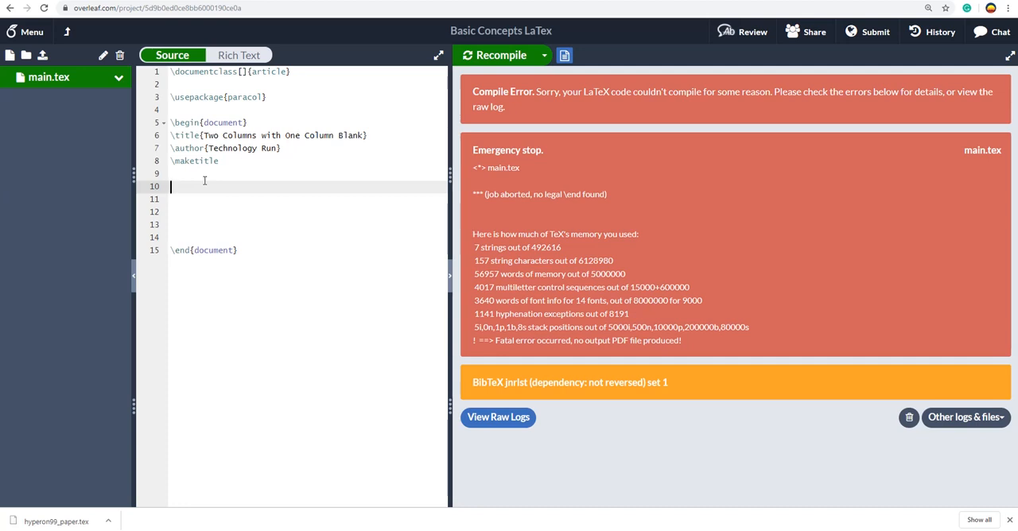
{"action": "type", "text": "\\"}
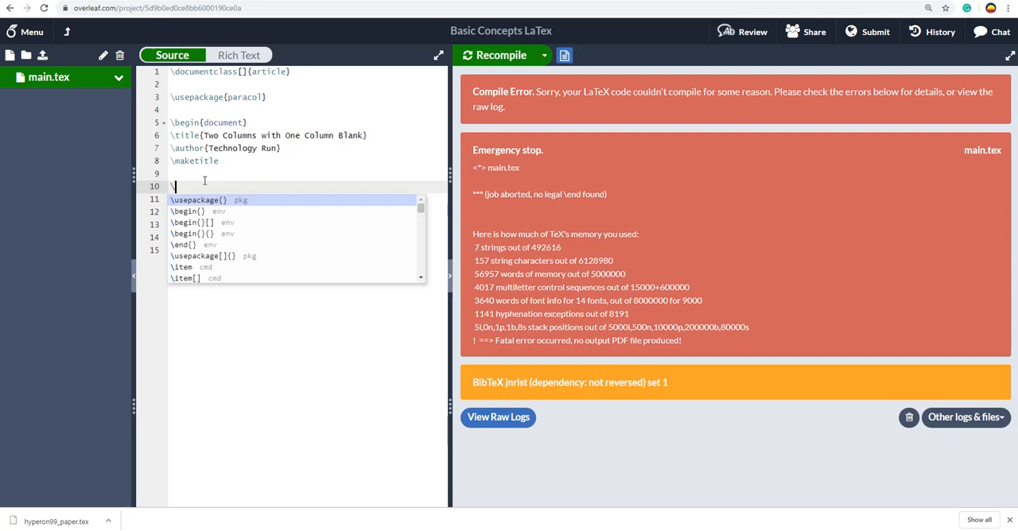
{"action": "type", "text": "n{"}
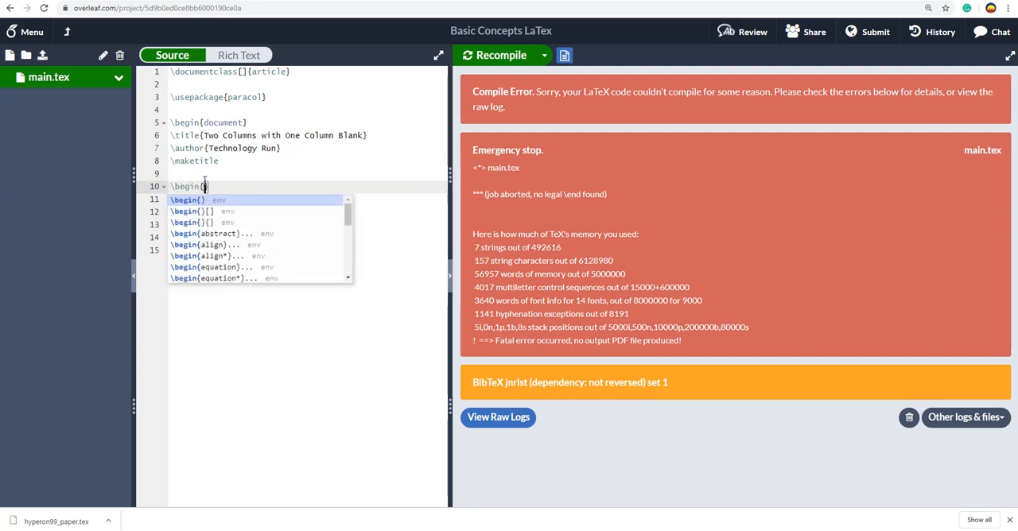
{"action": "type", "text": "paracol"}
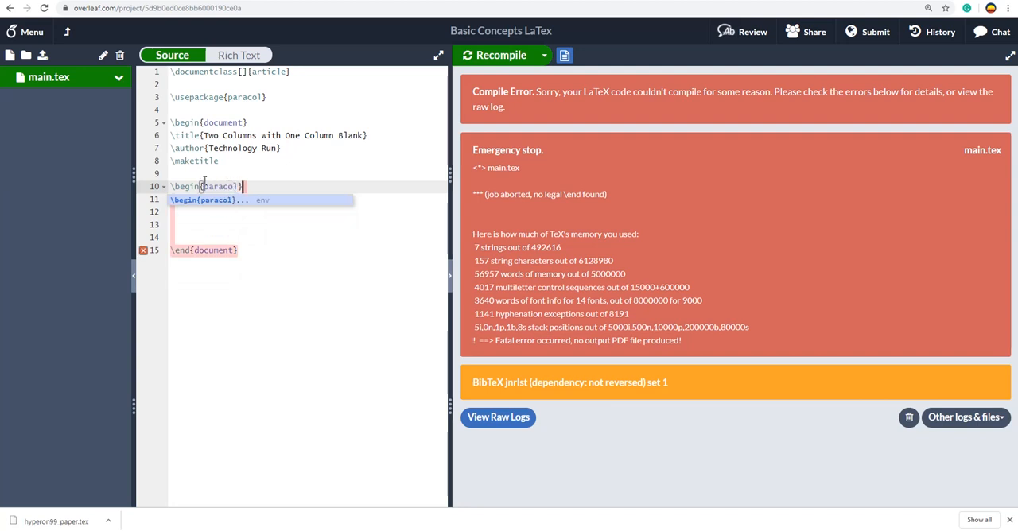
{"action": "type", "text": "{"}
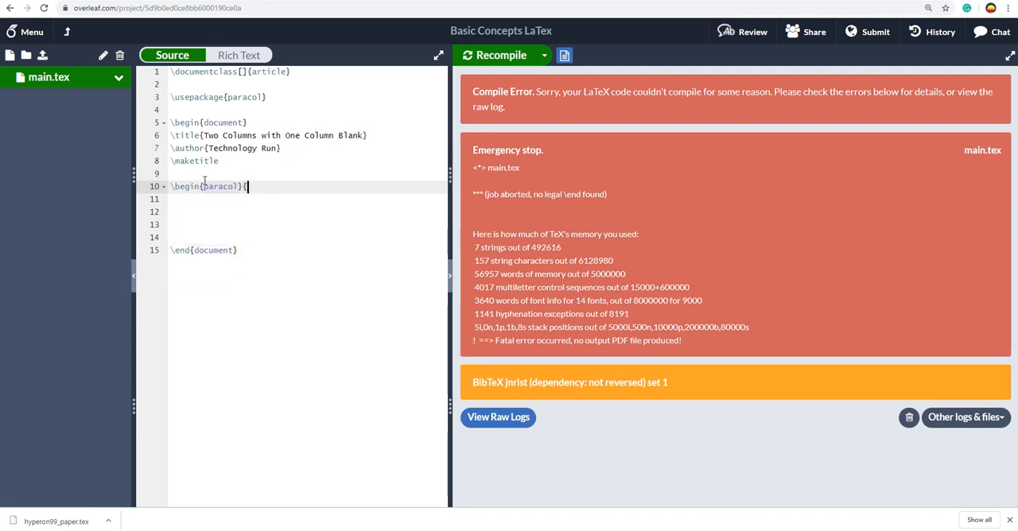
{"action": "type", "text": "2"}
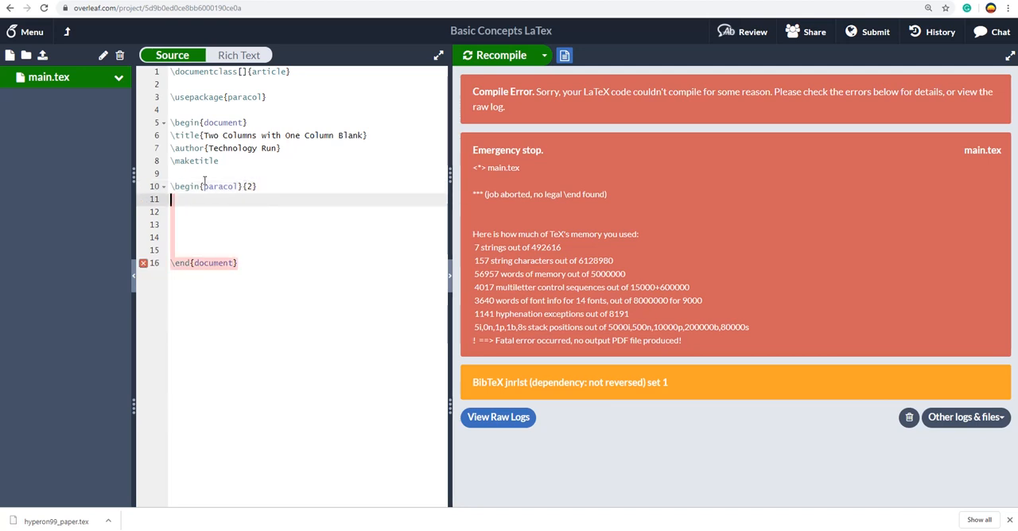
{"action": "type", "text": "\\end{paracol"}
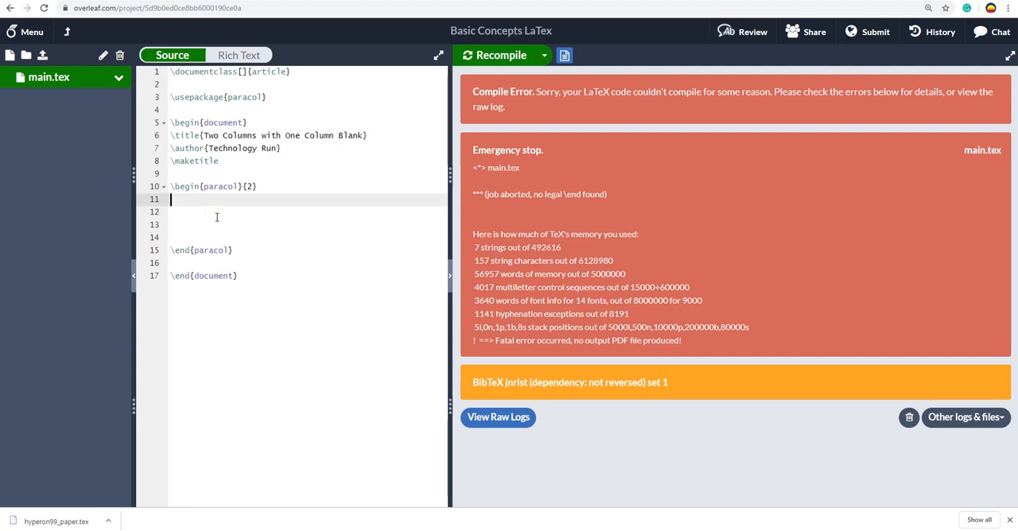
Insert \switchcolumn[0] inside the paracol environment
{"action": "type", "text": "\\"}
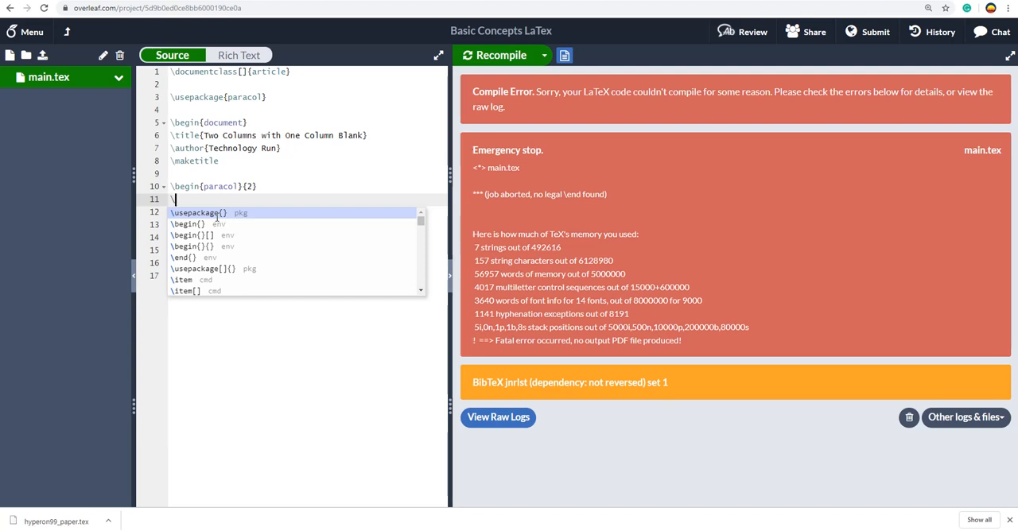
{"action": "type", "text": "switchcolumn"}
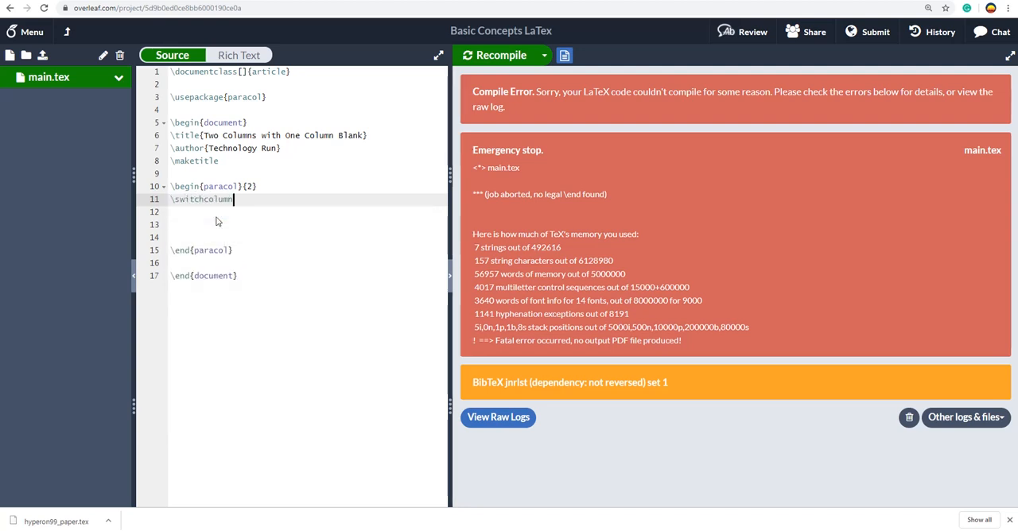
{"action": "type", "text": "[]"}
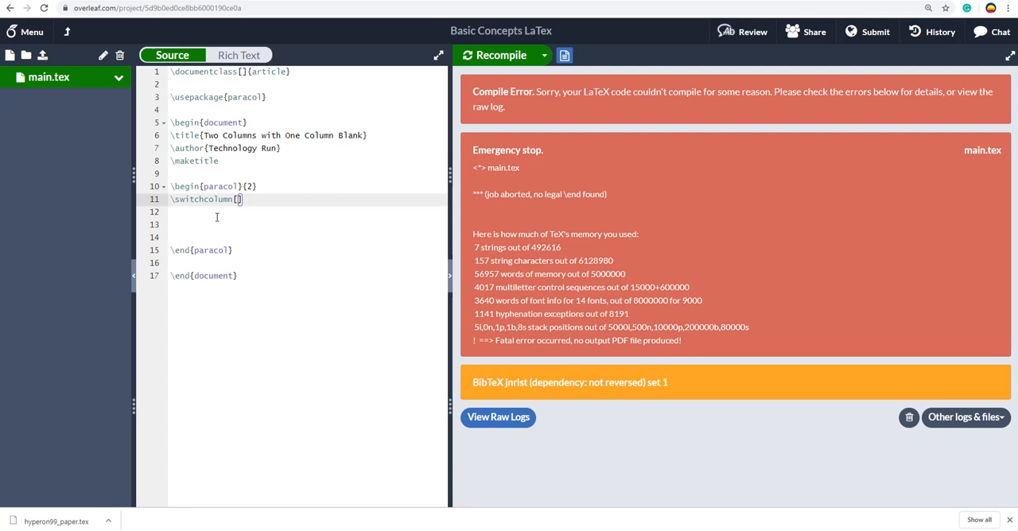
{"action": "type", "text": "0"}
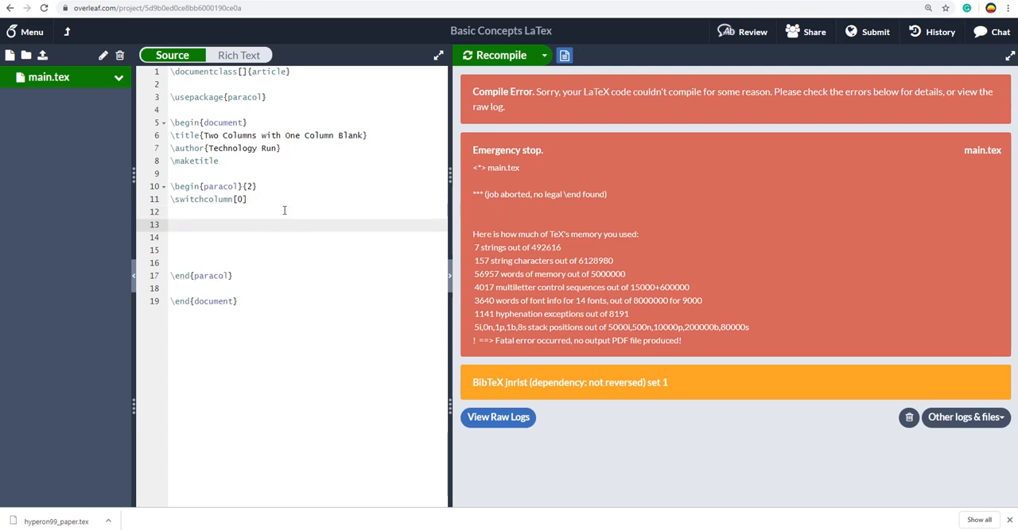
Add \section{Introduction} with 'My Text goes here. I want to test it for blank column.'
{"action": "type", "text": "\\section{"}
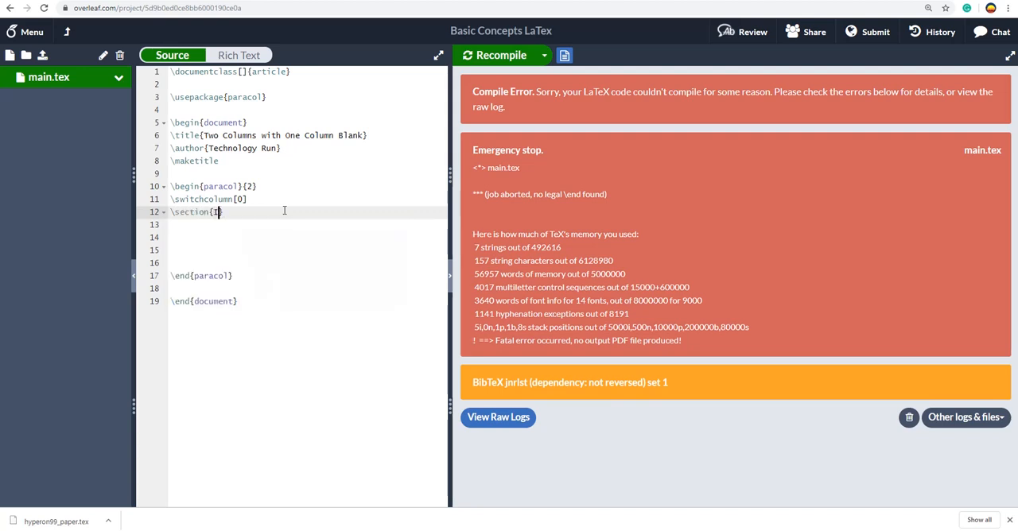
{"action": "type", "text": "Introducito"}
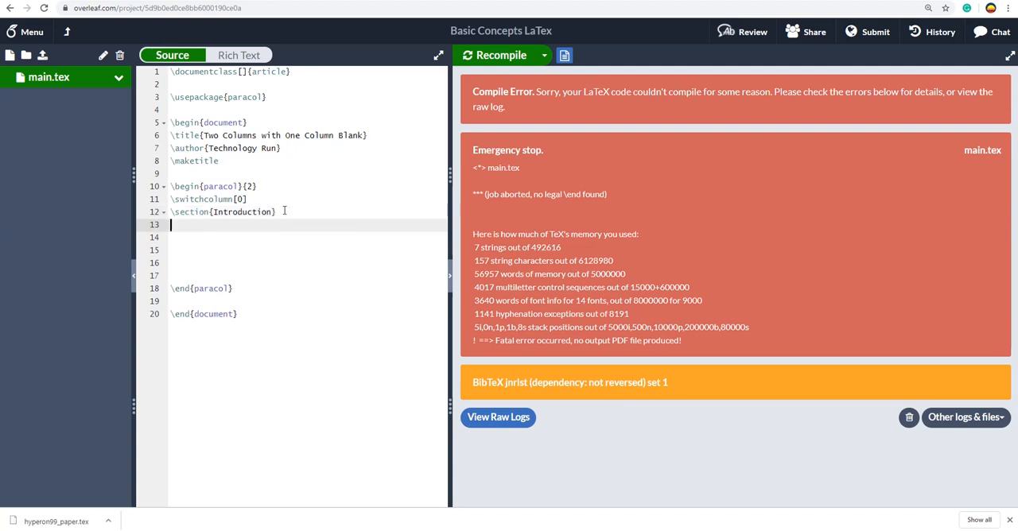
{"action": "type", "text": "My Text goes here. I"}
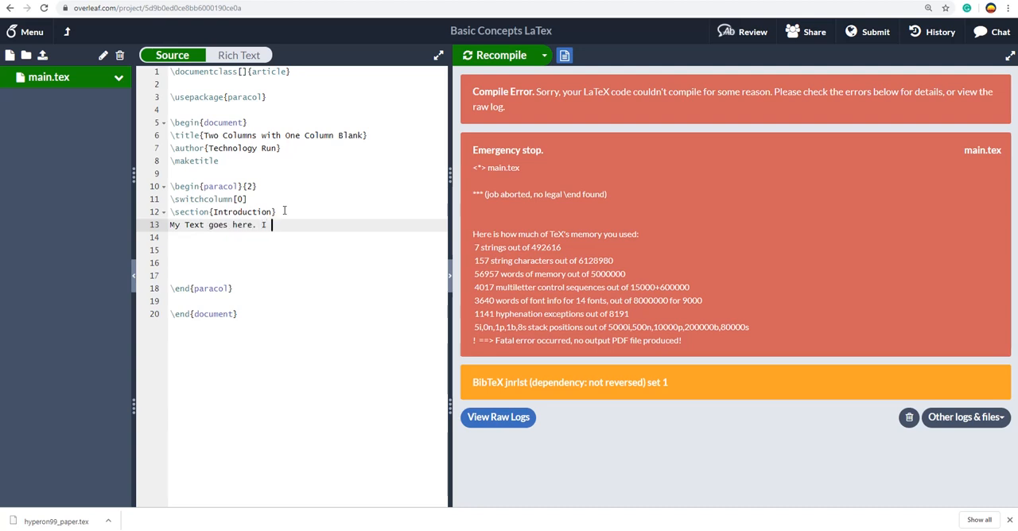
{"action": "type", "text": "want to te"}
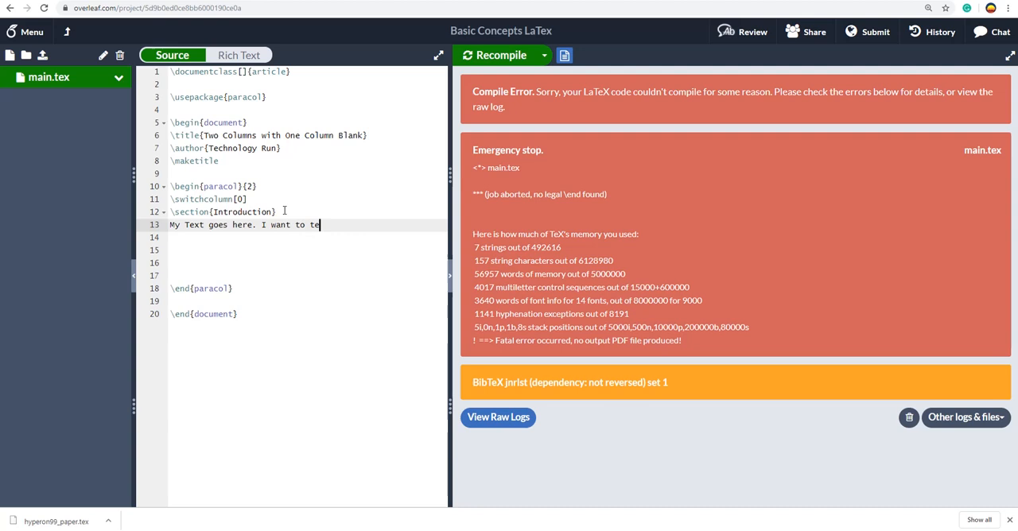
{"action": "type", "text": "st it for blank columb"}
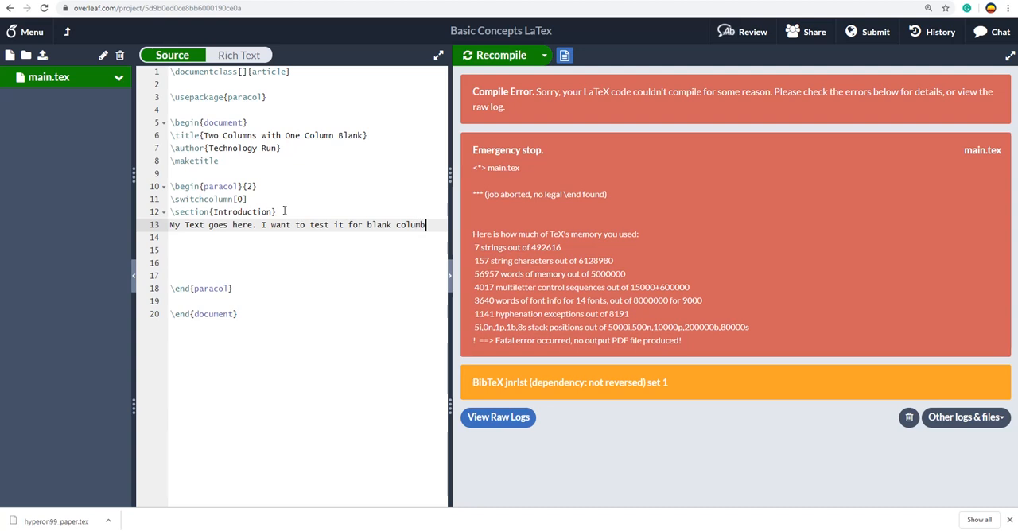
{"action": "key", "text": "Backspace"}
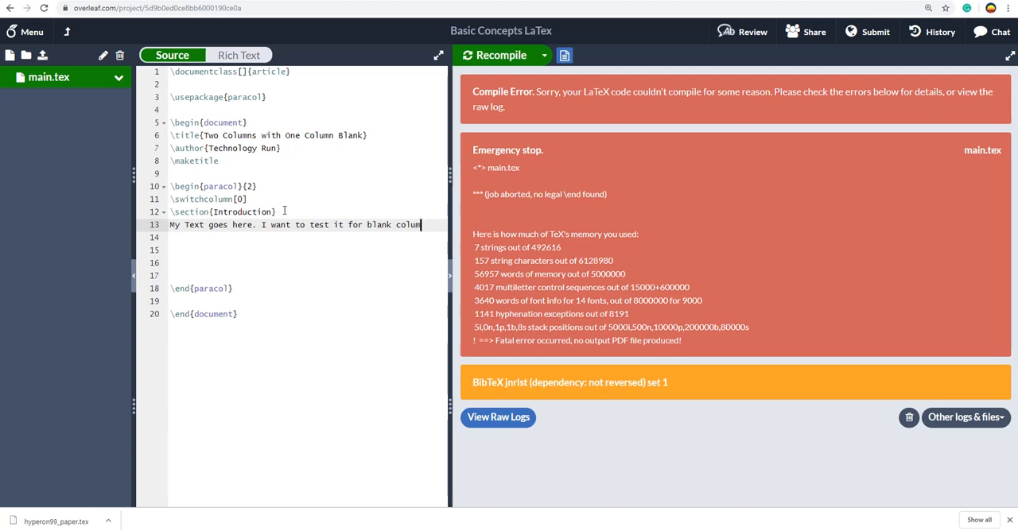
{"action": "type", "text": "."}
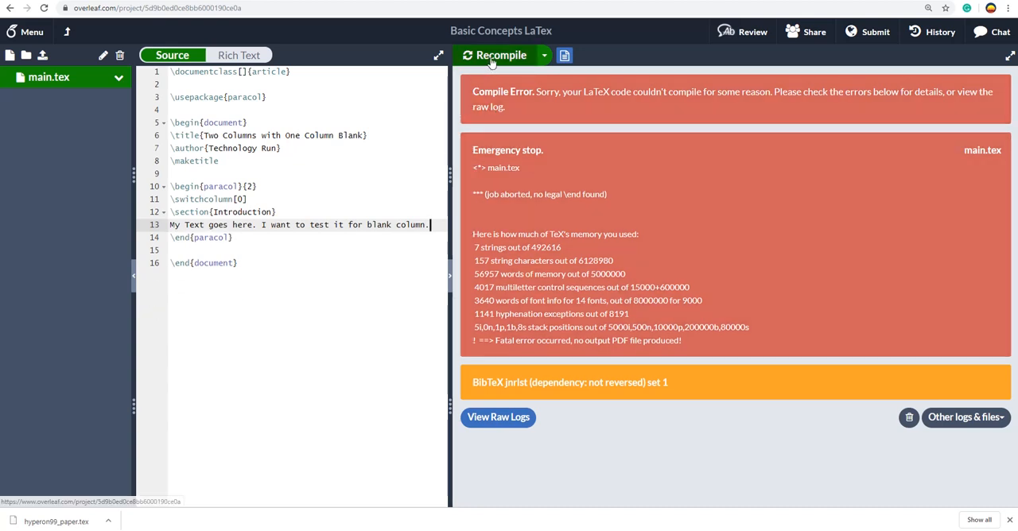
Recompile and review the PDF preview, then select the sample sentence on line 13
{"action": "left_click", "coordinate": [501, 55]}
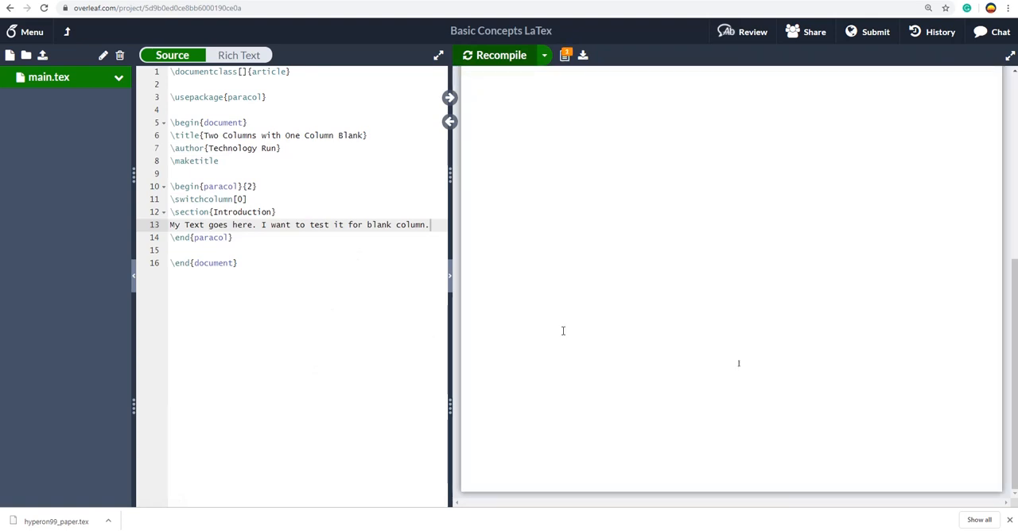
{"action": "left_click", "coordinate": [494, 55]}
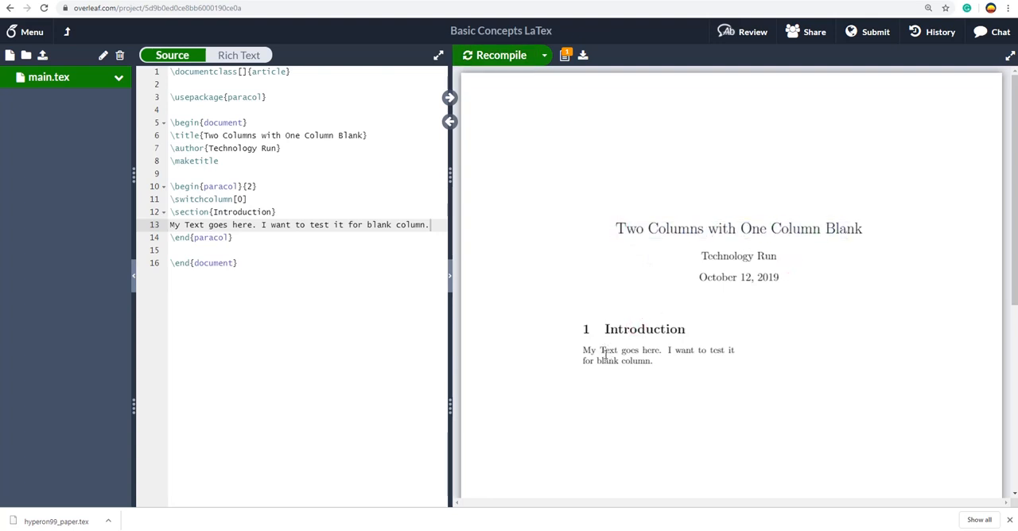
{"action": "left_click_drag", "start_coordinate": [583, 350], "coordinate": [652, 361]}
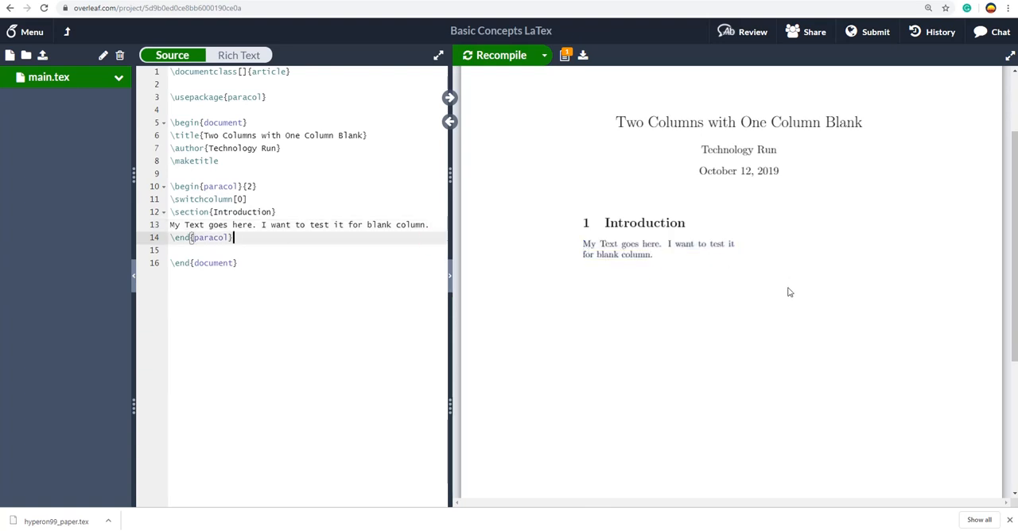
{"action": "scroll", "scroll_direction": "down", "scroll_amount": 3}
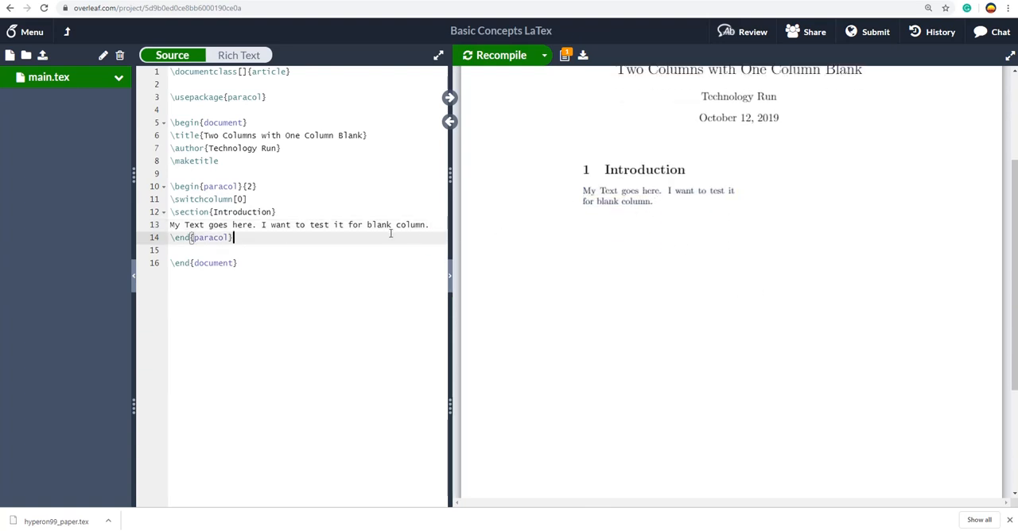
{"action": "left_click_drag", "start_coordinate": [183, 224], "coordinate": [429, 224]}
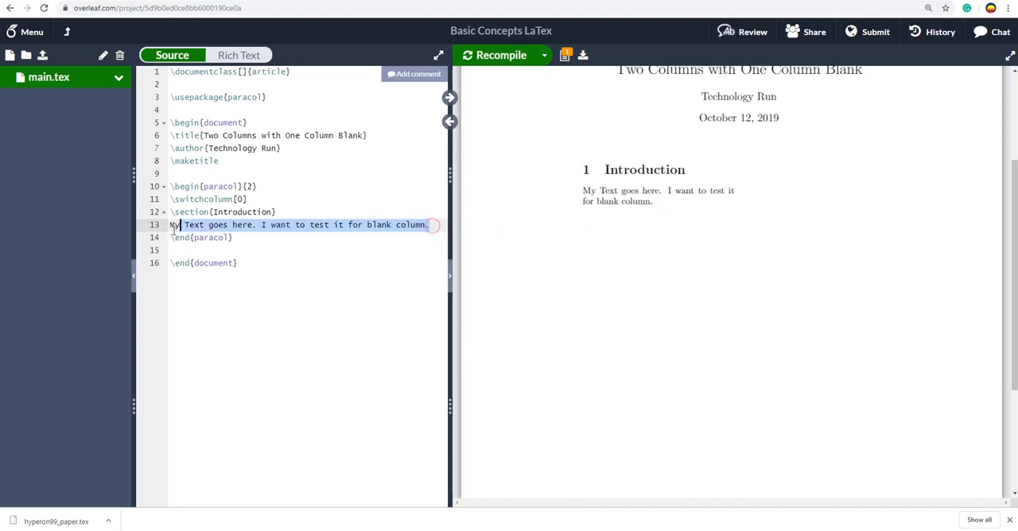
Paste the sample sentence repeatedly, recompile, and scroll the PDF onto its second page
{"action": "left_click", "coordinate": [430, 225]}
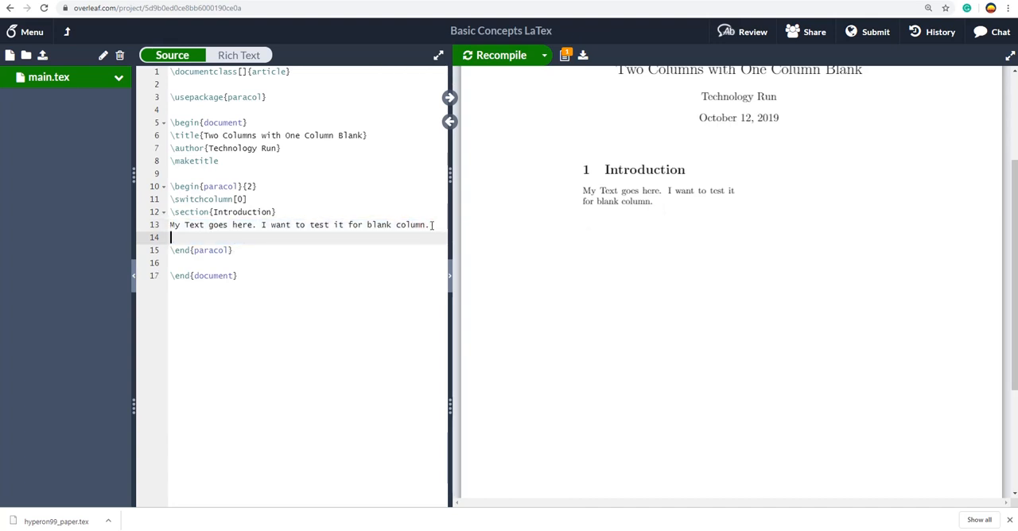
{"action": "type", "text": "My Text goes here. I want to test it for blank column."}
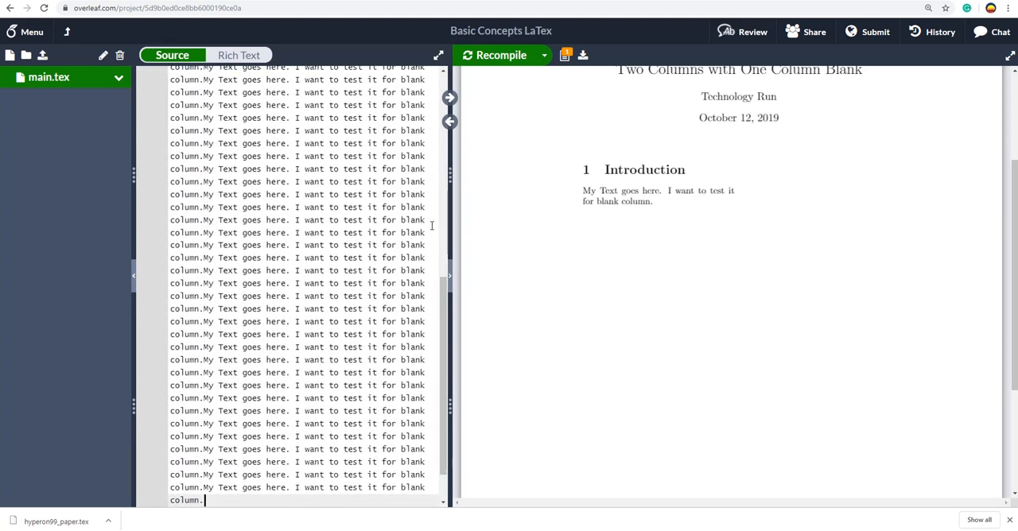
{"action": "scroll", "scroll_direction": "down", "scroll_amount": 3}
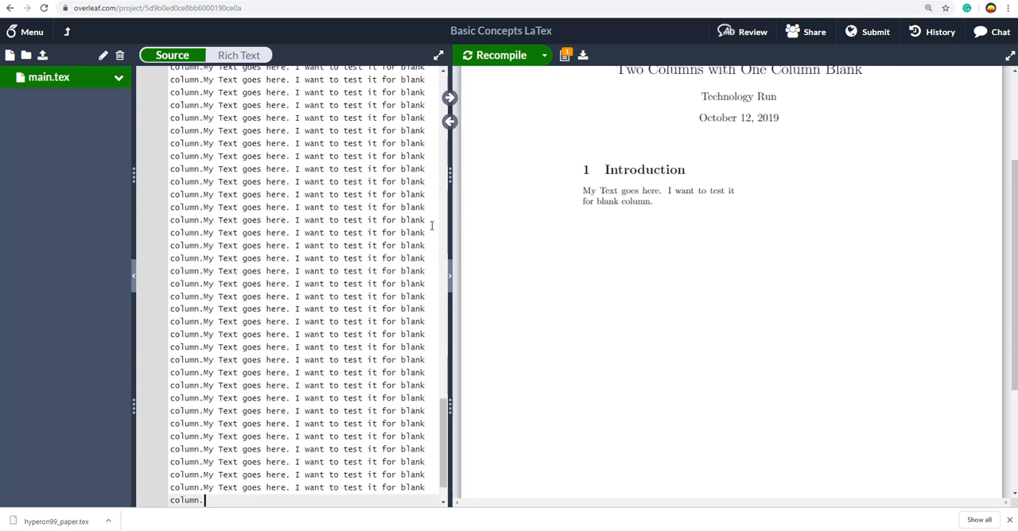
{"action": "left_click", "coordinate": [500, 55]}
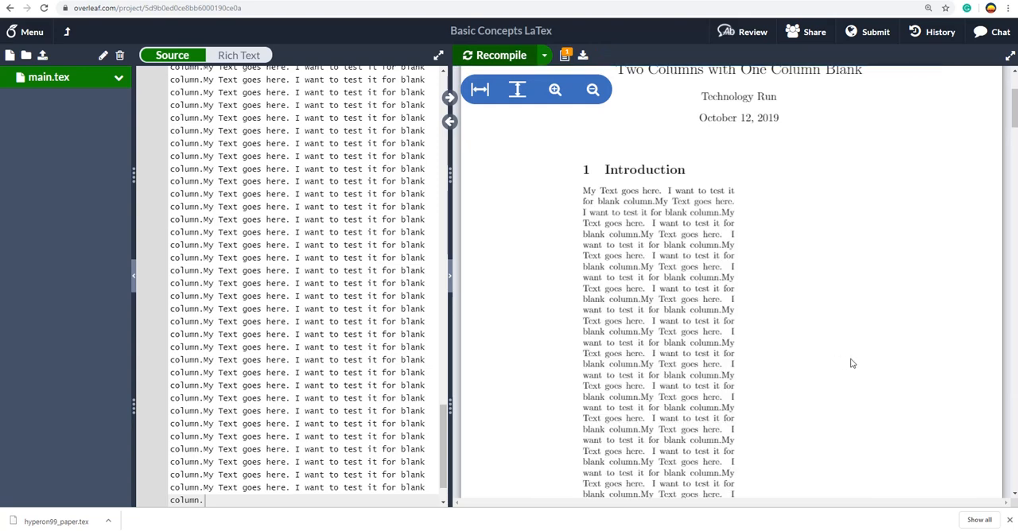
{"action": "scroll", "scroll_direction": "down", "scroll_amount": 3}
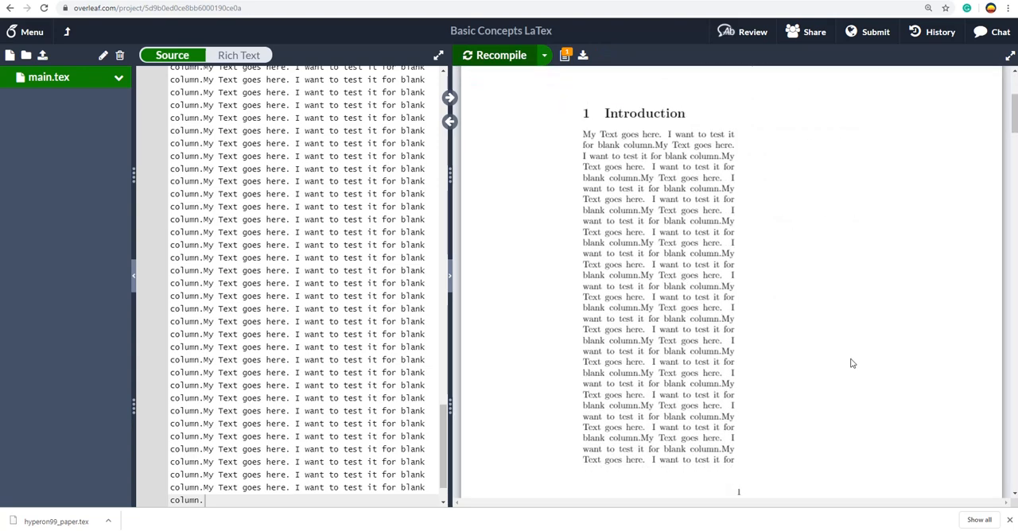
{"action": "scroll", "scroll_direction": "down", "scroll_amount": 3}
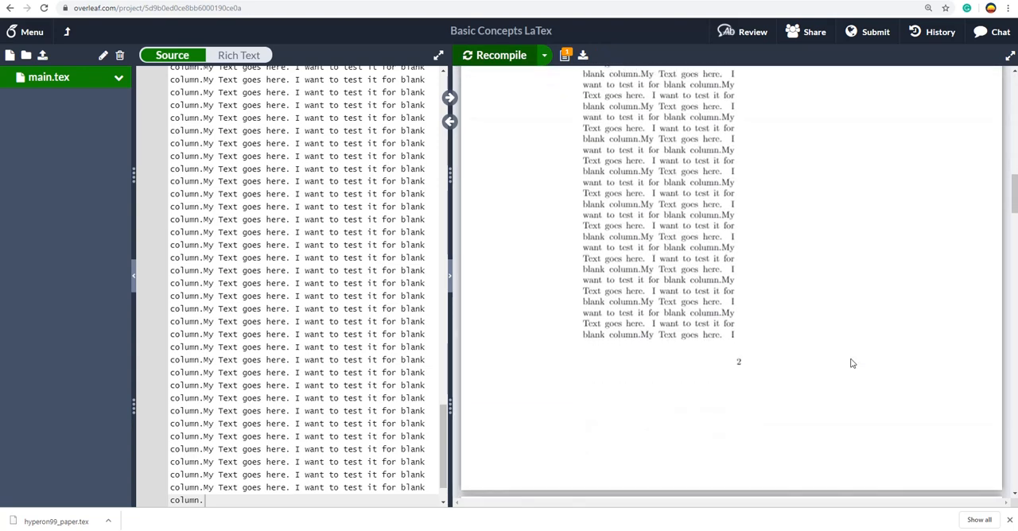
{"action": "scroll", "scroll_direction": "down", "scroll_amount": 3}
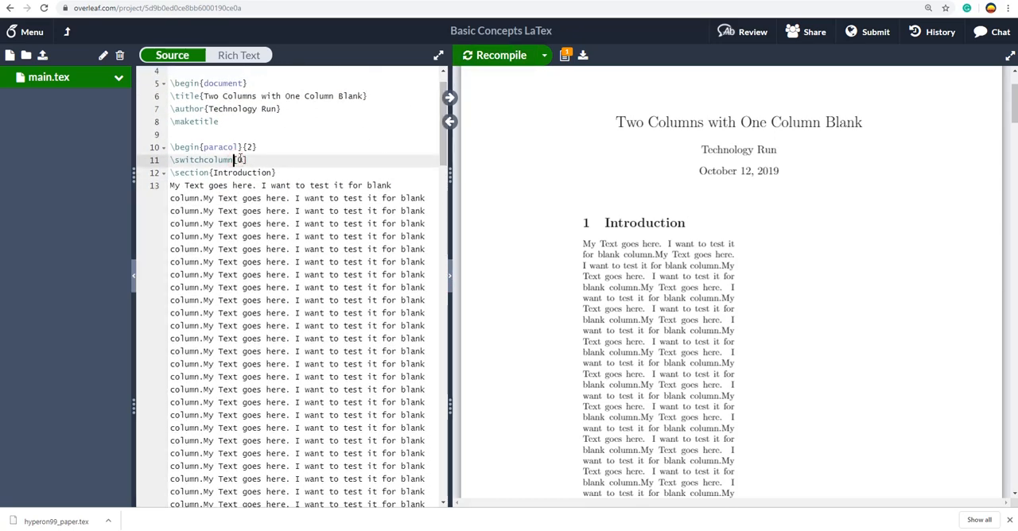
Change \switchcolumn[0] to \switchcolumn[1], recompile, and scroll the PDF to verify
{"action": "type", "text": "0"}
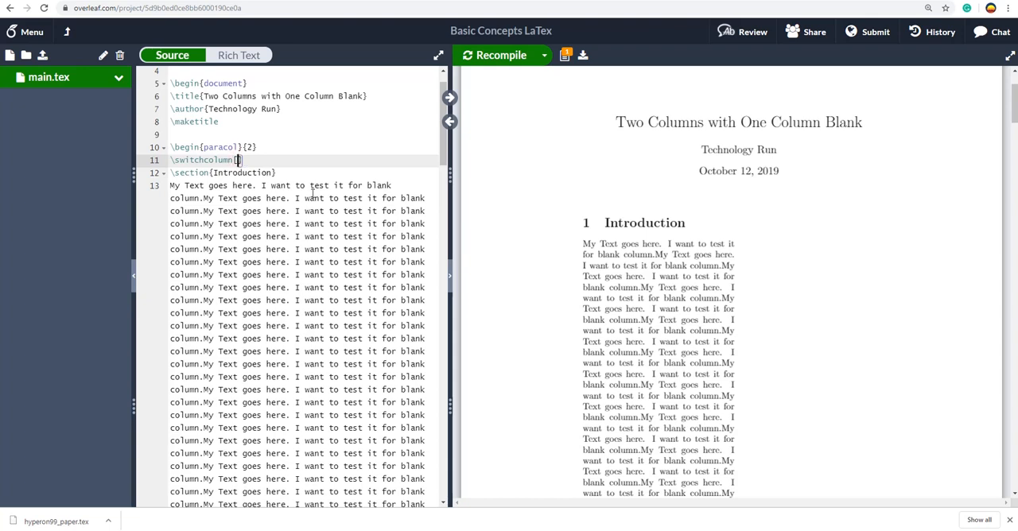
{"action": "type", "text": "1"}
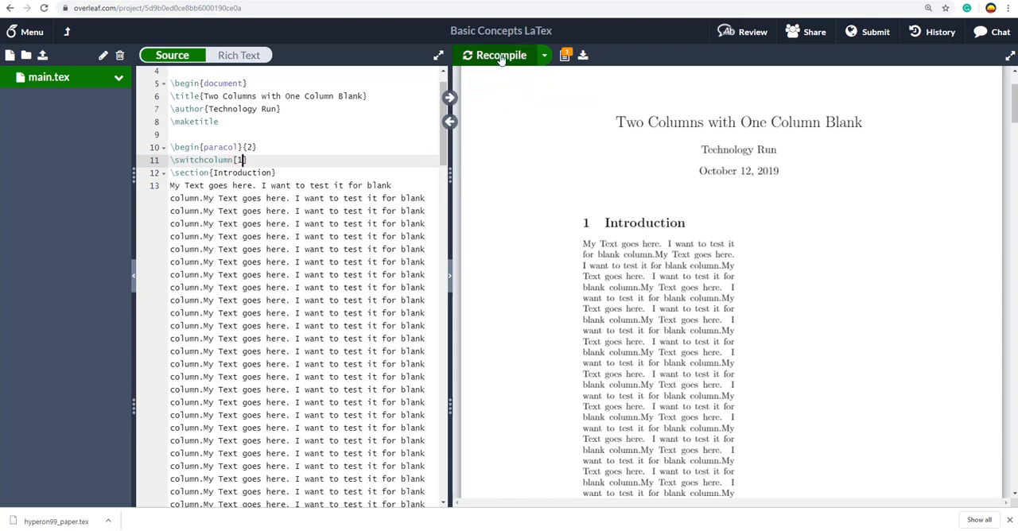
{"action": "left_click", "coordinate": [500, 55]}
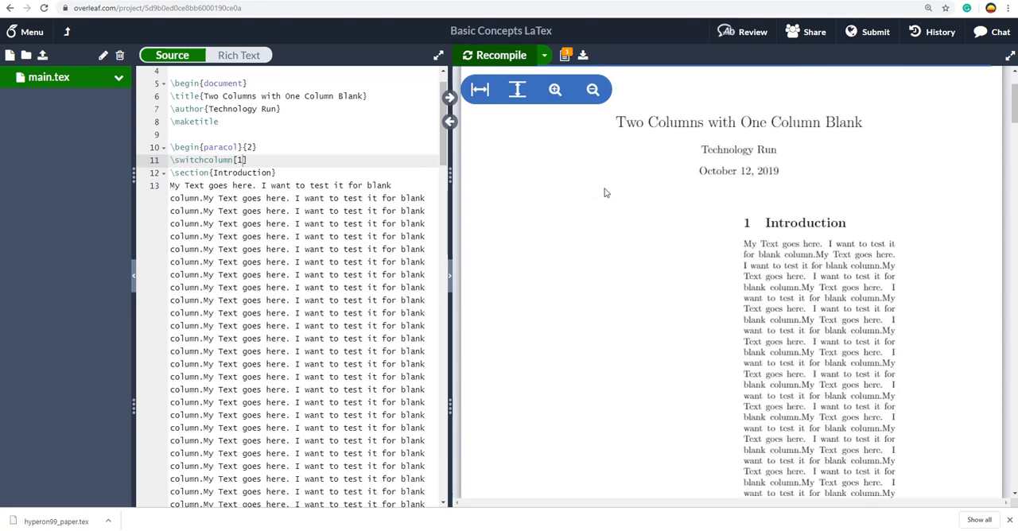
{"action": "scroll", "scroll_direction": "down", "scroll_amount": 3}
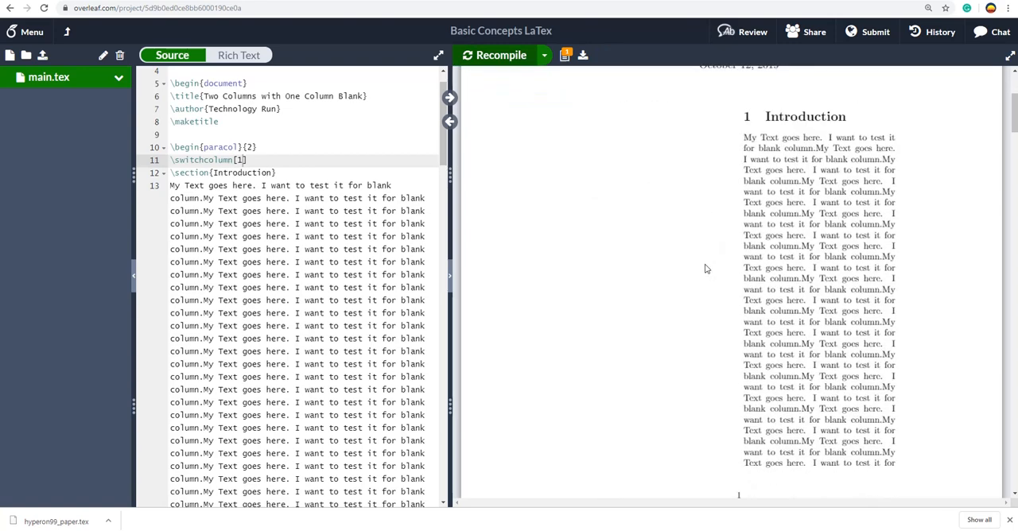
{"action": "scroll", "scroll_direction": "down", "scroll_amount": 3}
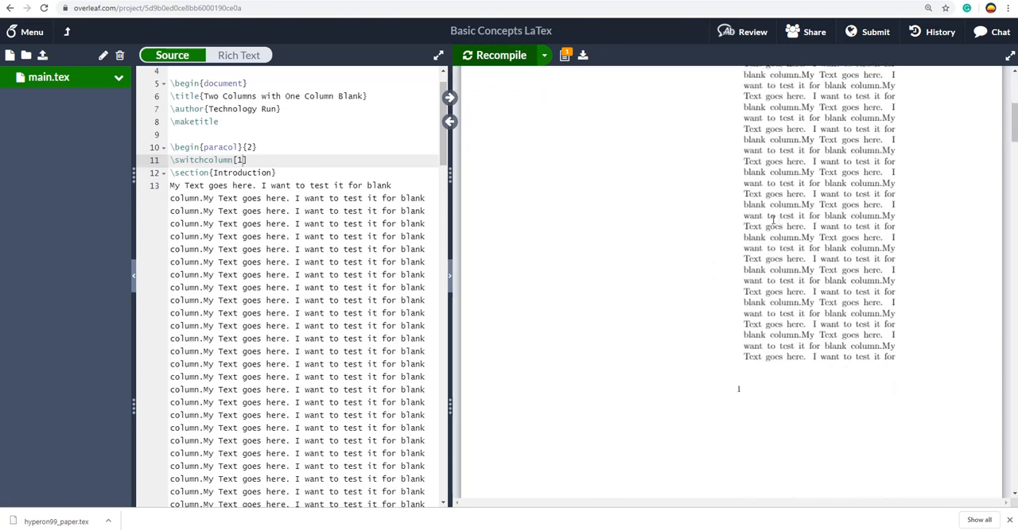
{"action": "left_click", "coordinate": [493, 55]}
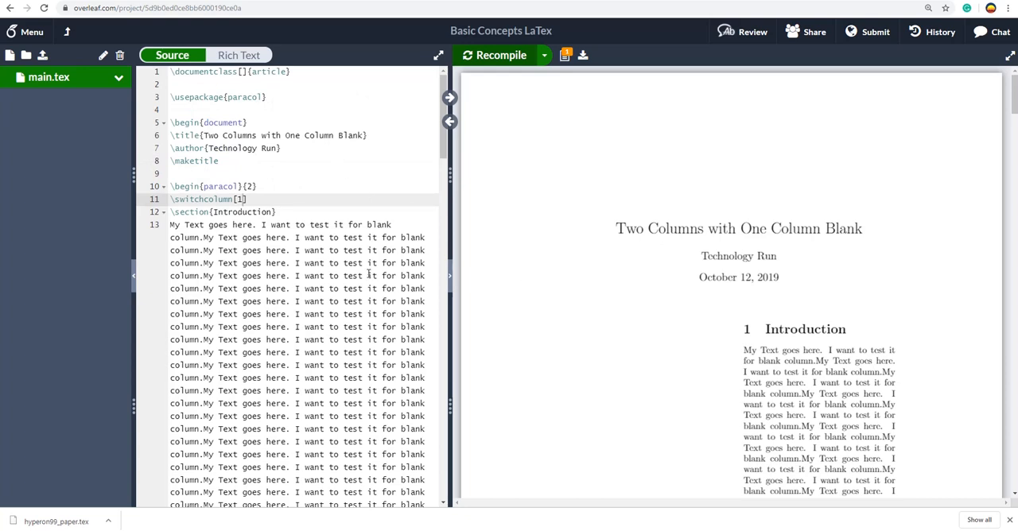
{"action": "scroll", "scroll_direction": "down", "scroll_amount": 3}
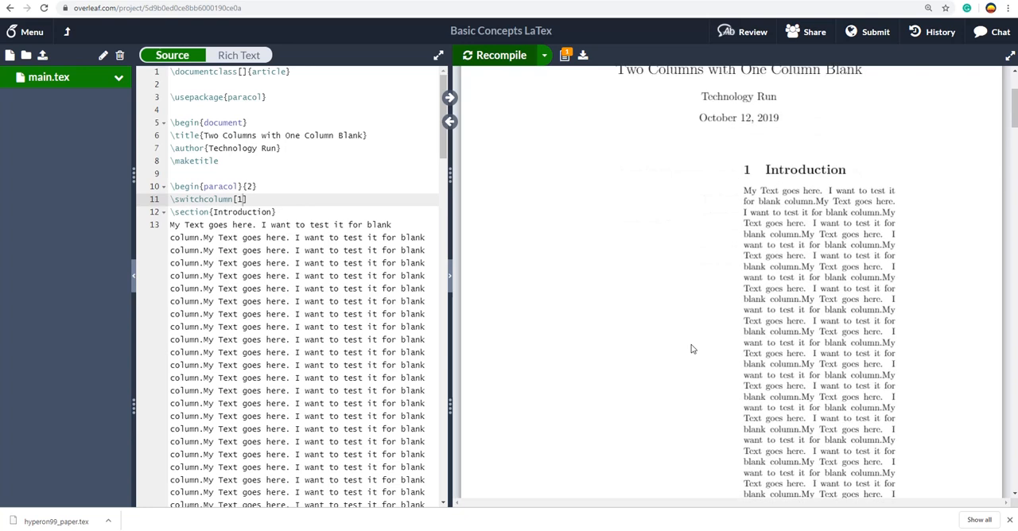